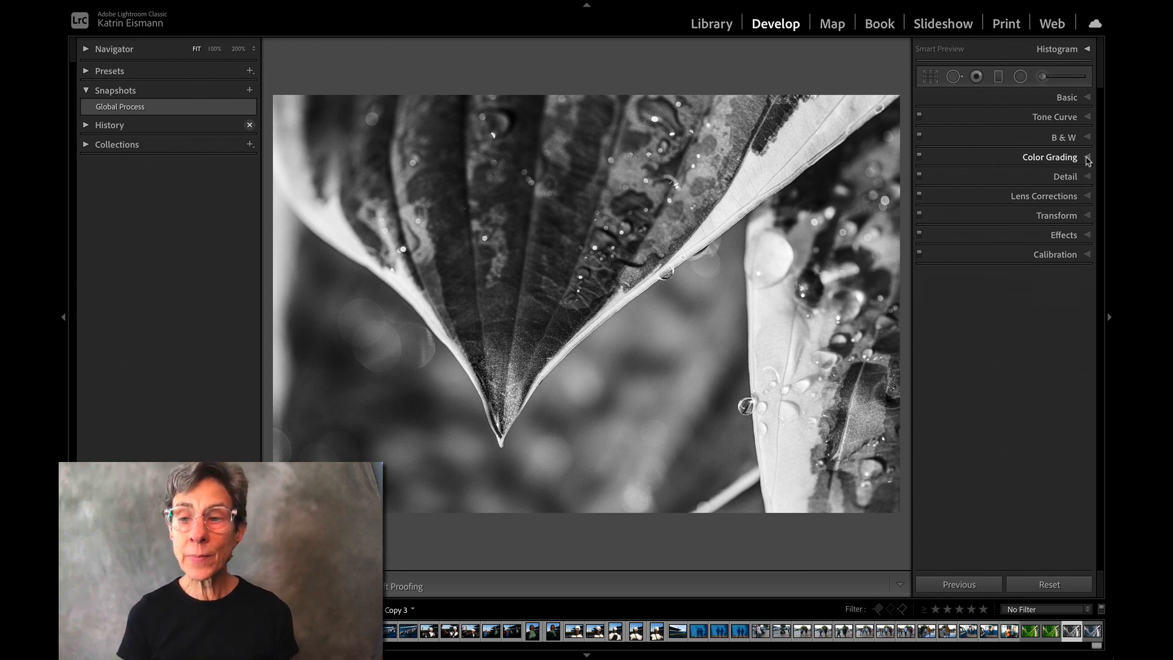
Expand the Color Grading panel to show the shadows, midtones and highlights wheels
{"action": "left_click", "coordinate": [1050, 158]}
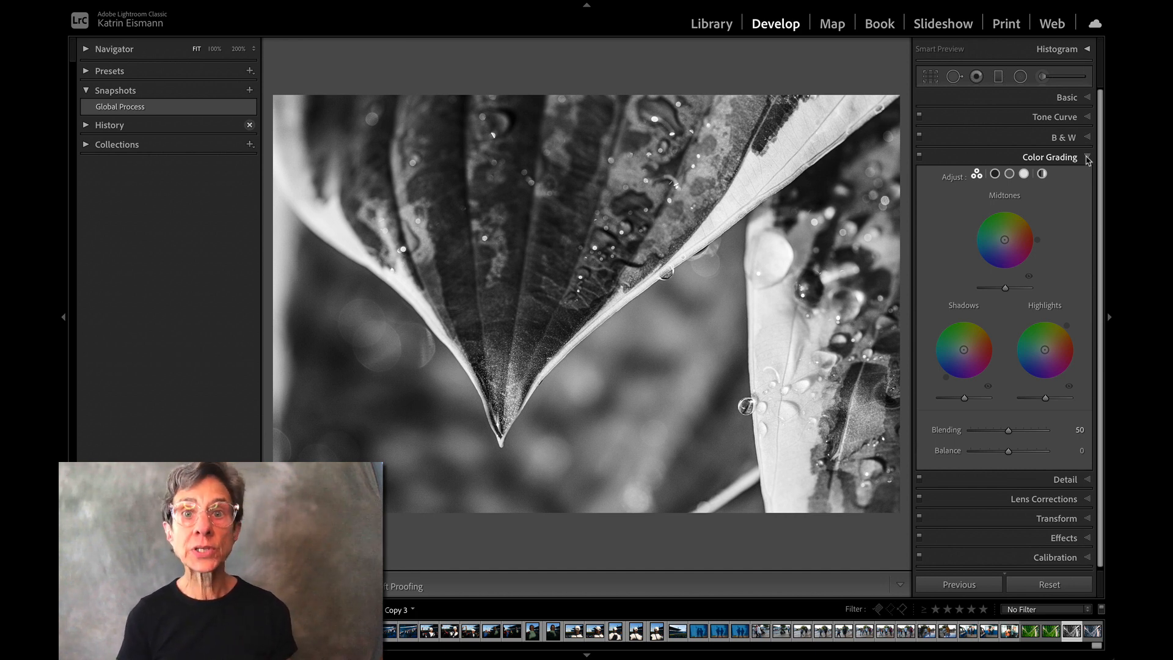
{"action": "mouse_move", "coordinate": [1089, 163]}
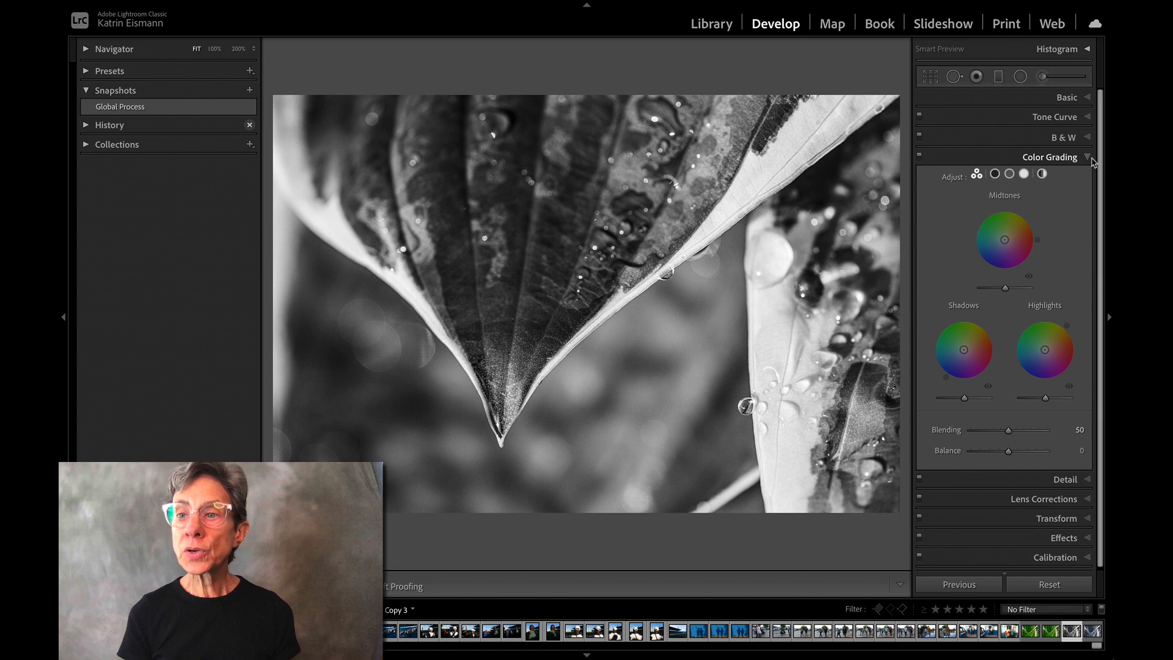
{"action": "mouse_move", "coordinate": [1080, 204]}
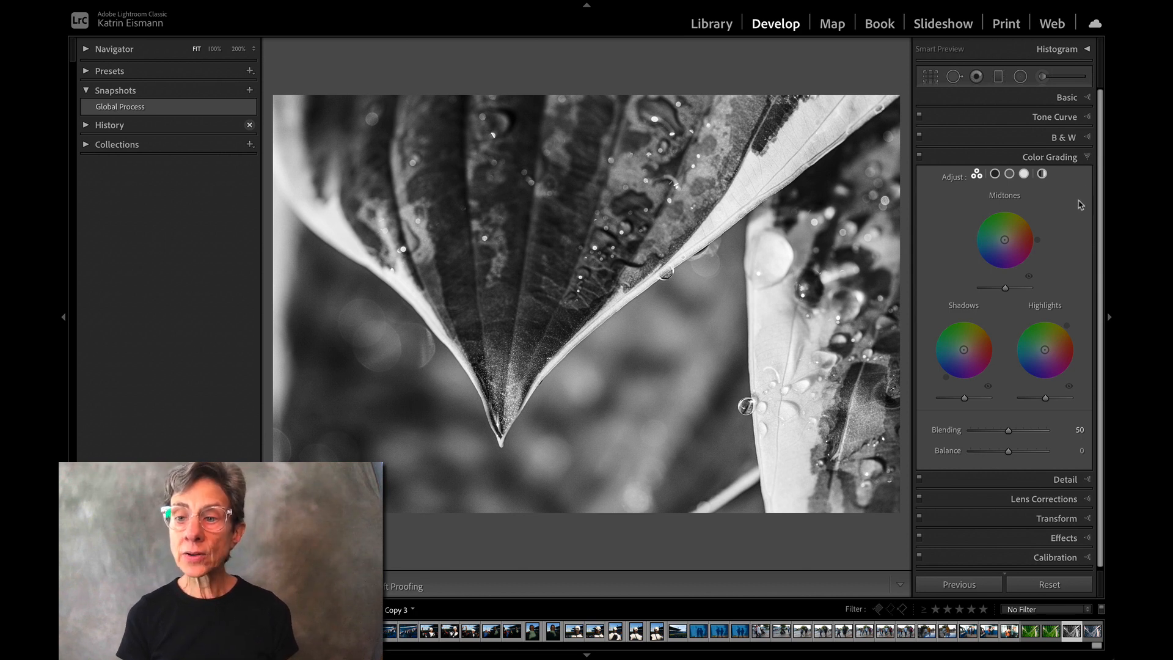